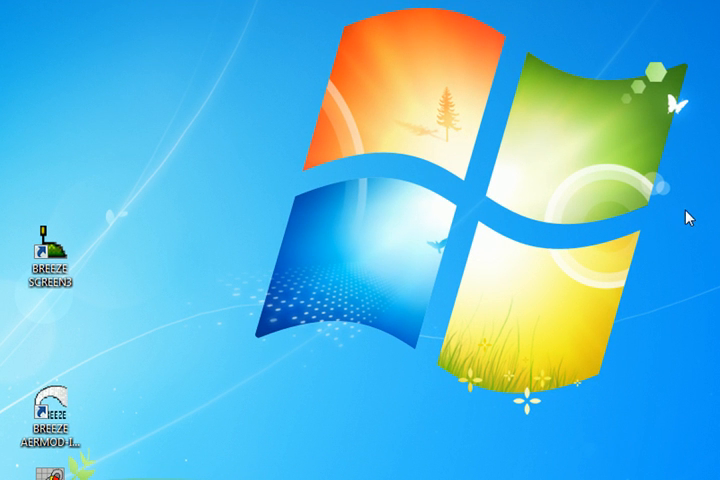
Launch BREEZE SCREEN3 from its desktop shortcut and create a new project
click(48, 250)
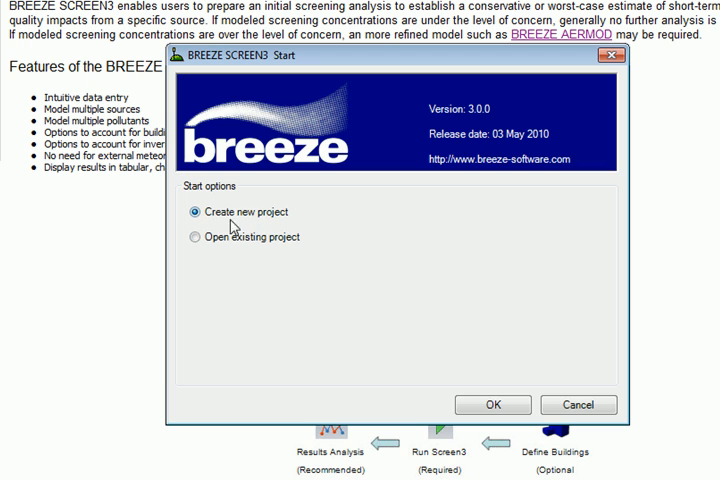
click(187, 237)
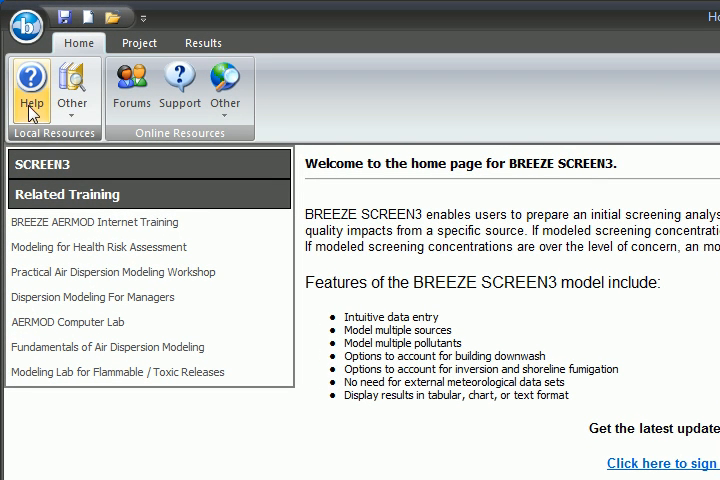
click(72, 88)
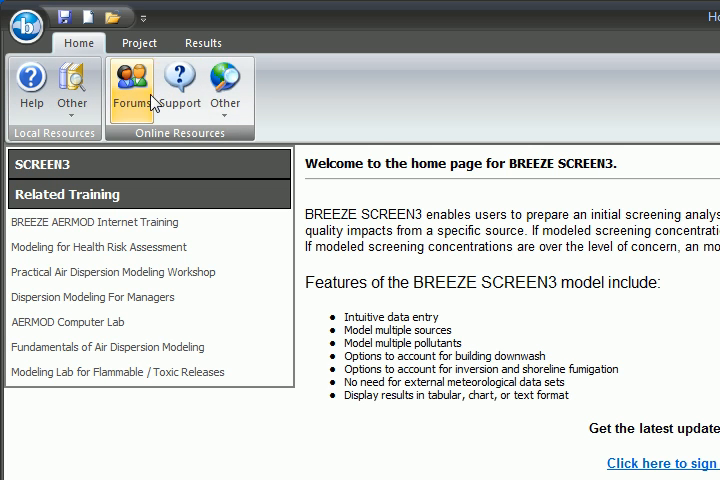
click(226, 88)
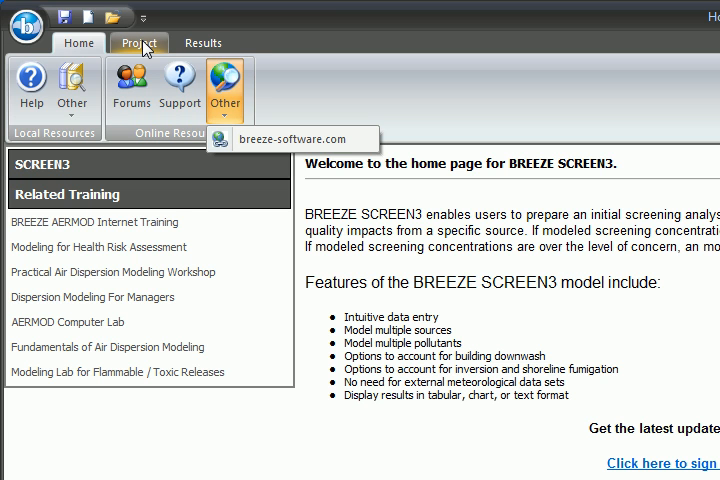
Show the Project checklist and open the Parameters dialog on the Control tab
click(139, 43)
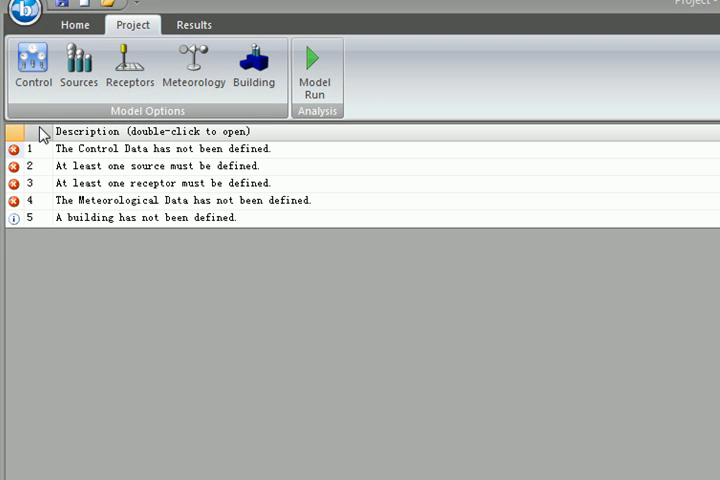
click(32, 60)
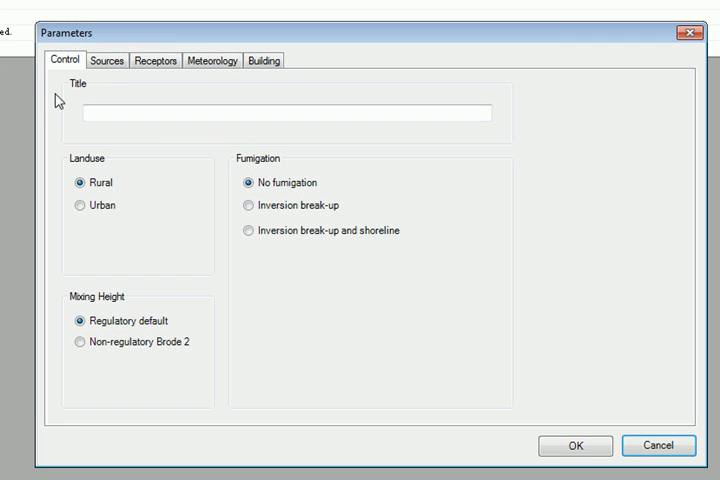
mouse_move(207, 231)
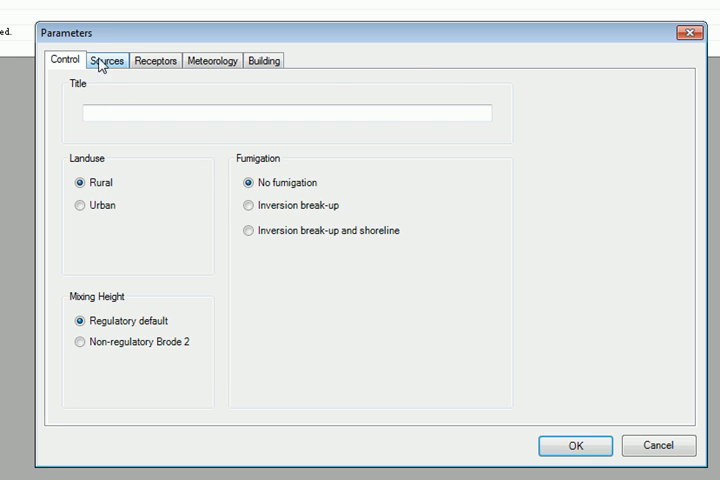
Add source S2 on the Sources tab and add pollutants up to P4
click(106, 60)
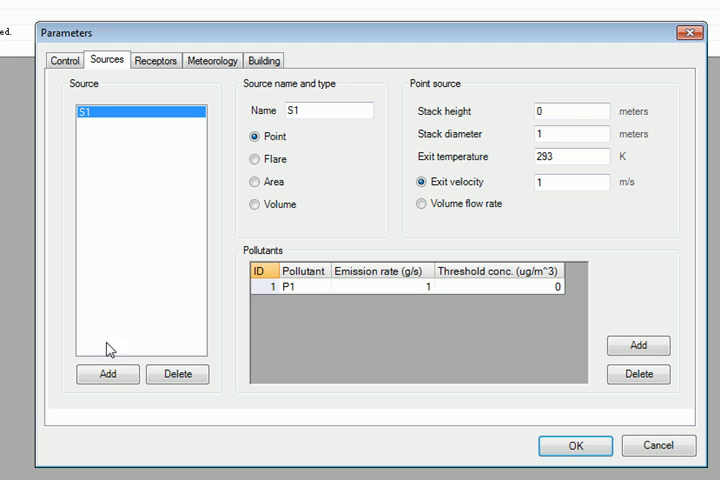
click(107, 374)
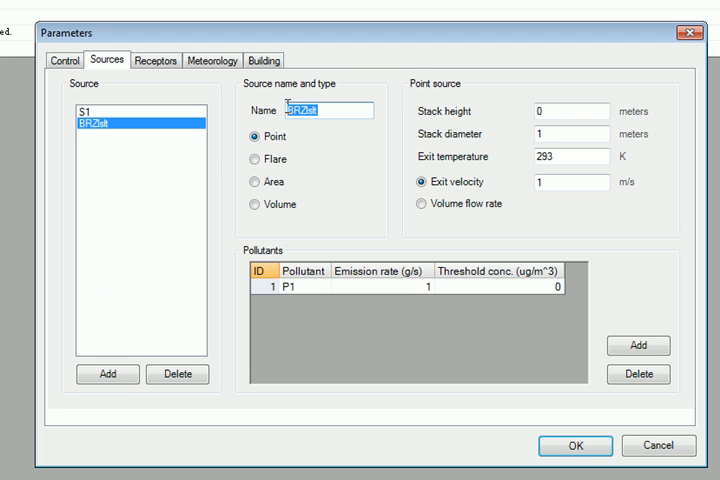
text(S2)
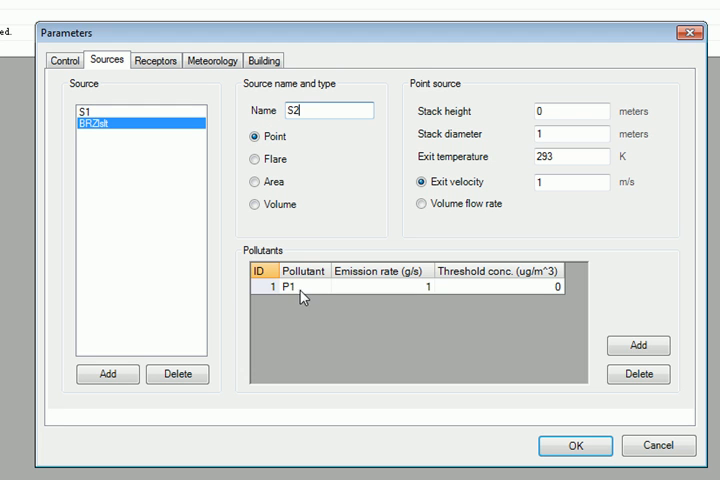
click(638, 346)
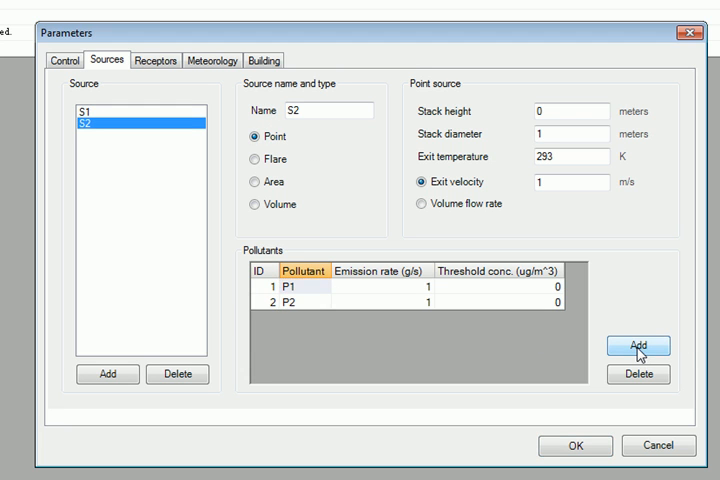
click(638, 346)
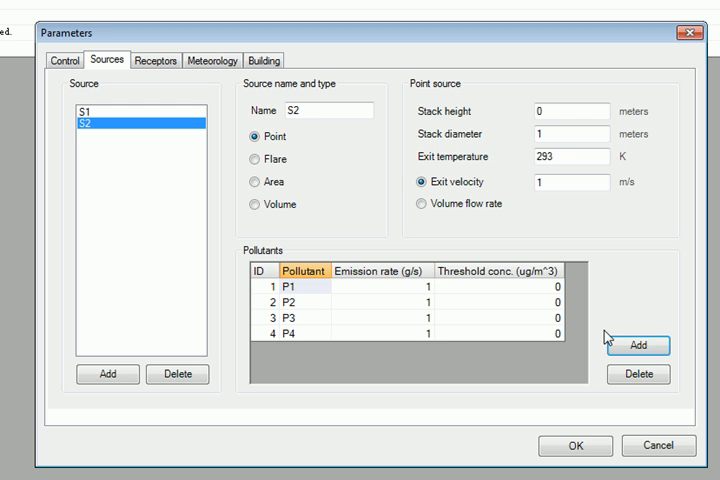
mouse_move(553, 231)
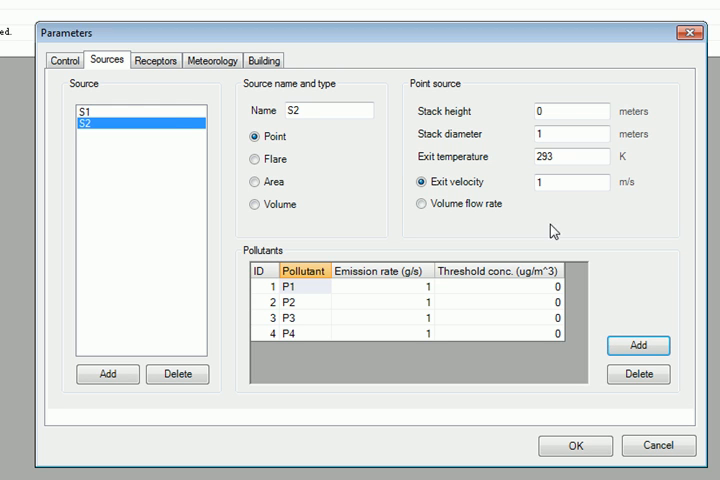
click(156, 60)
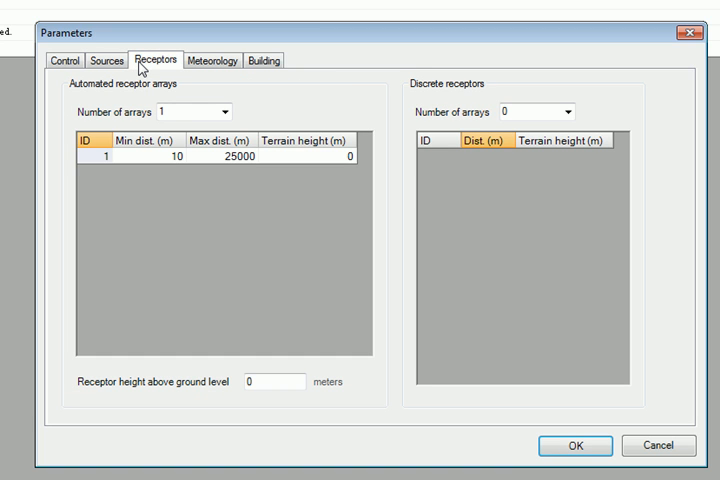
mouse_move(280, 97)
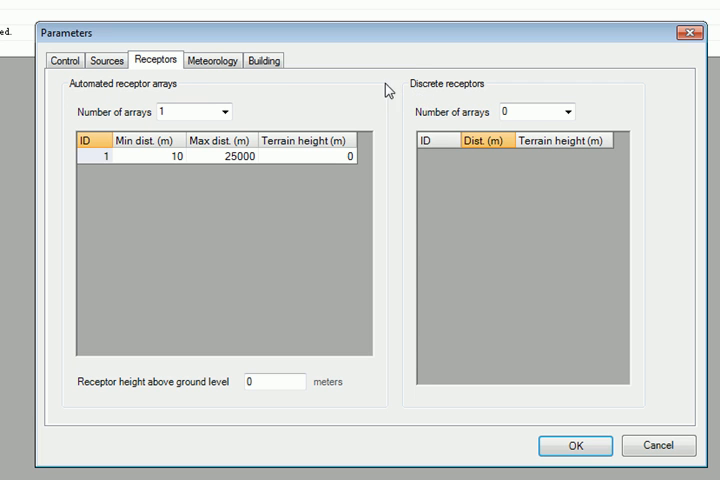
Review receptor and meteorology defaults (293 K, 10 m anemometer), then view Building settings
click(206, 60)
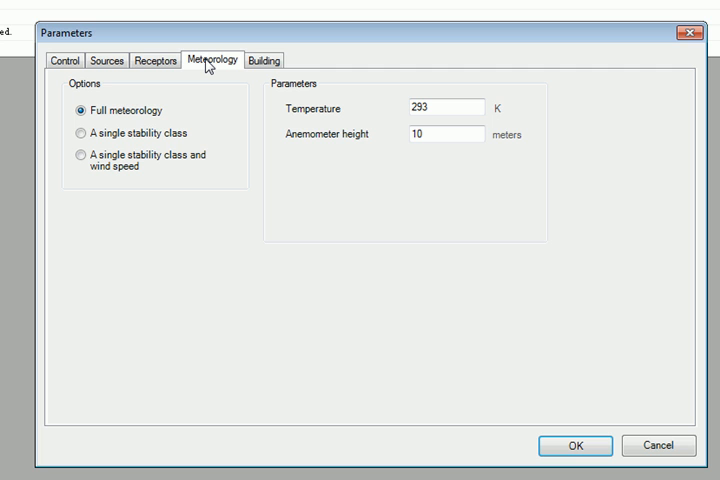
click(76, 133)
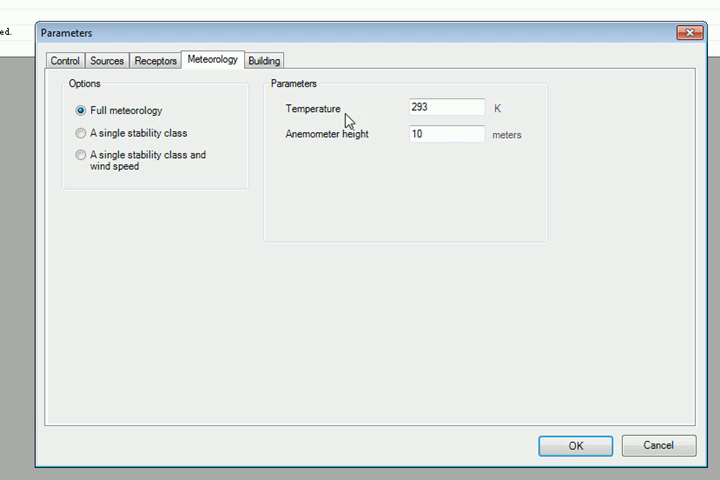
click(446, 135)
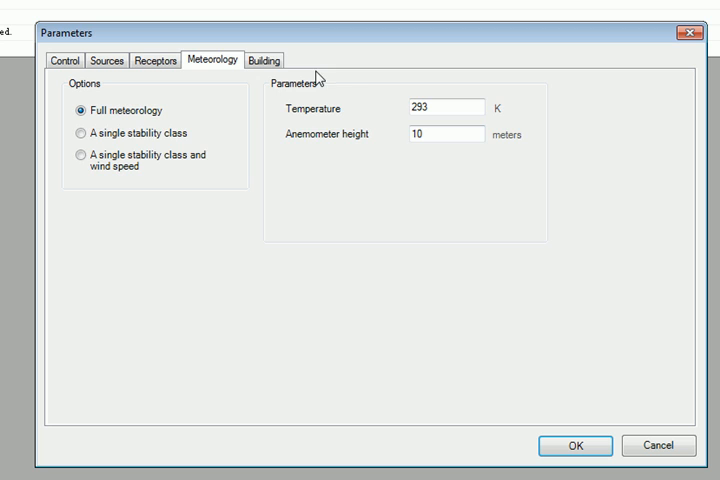
click(263, 60)
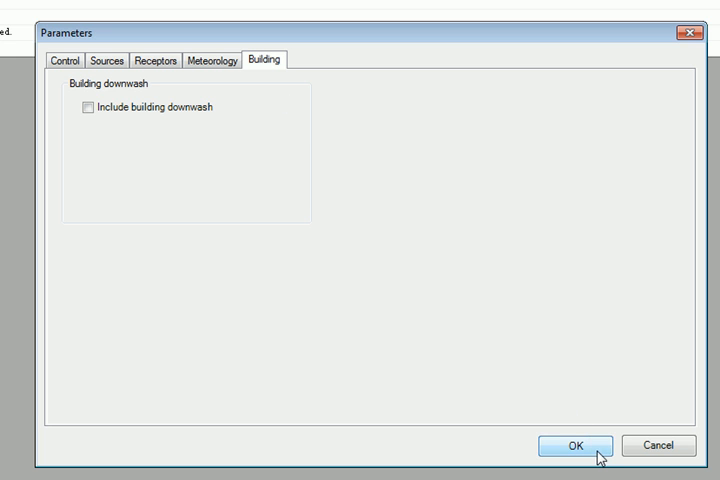
Accept the Parameters dialog and show the Downwind Concentration results
click(572, 446)
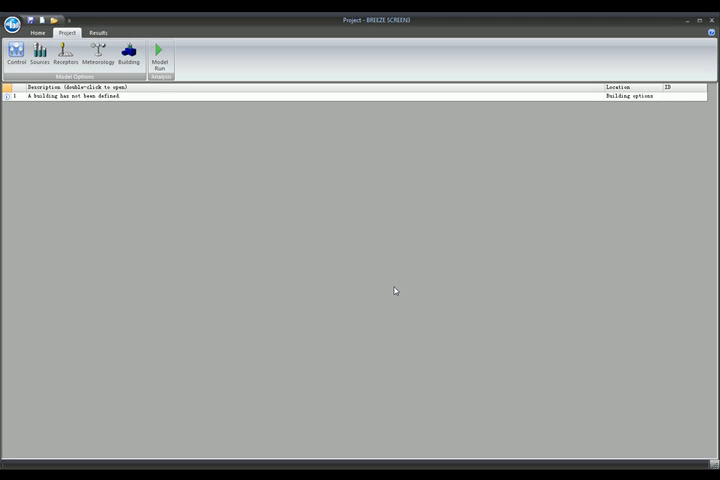
mouse_move(89, 124)
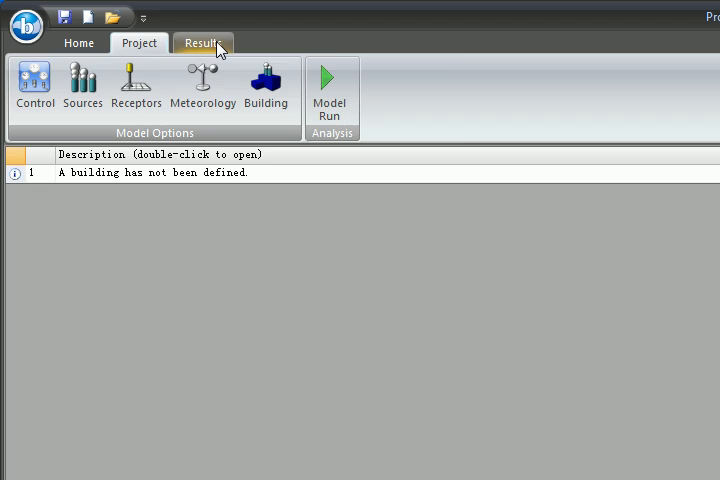
click(203, 42)
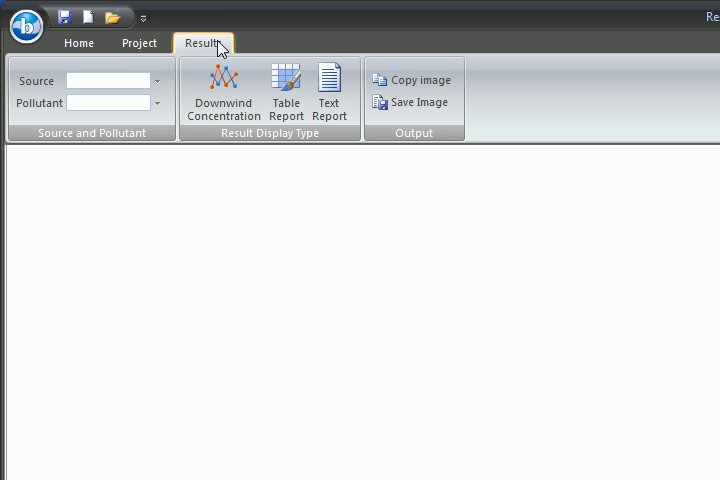
click(223, 90)
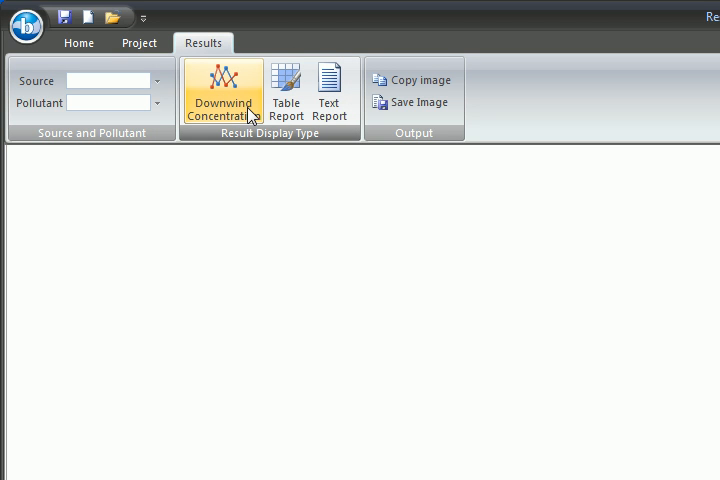
mouse_move(205, 90)
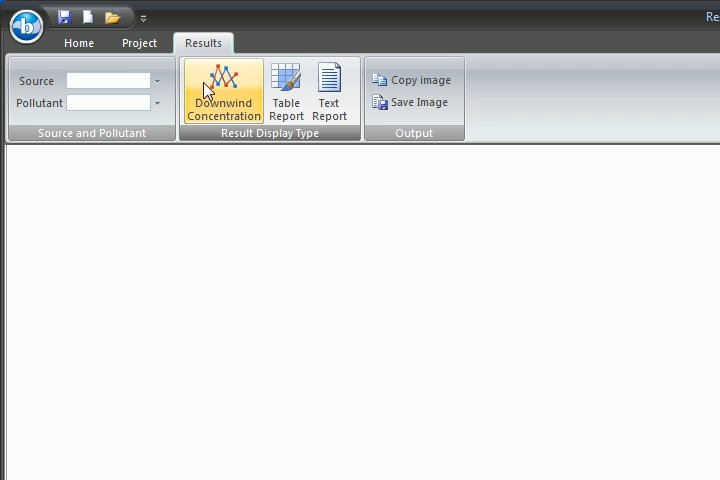
click(286, 90)
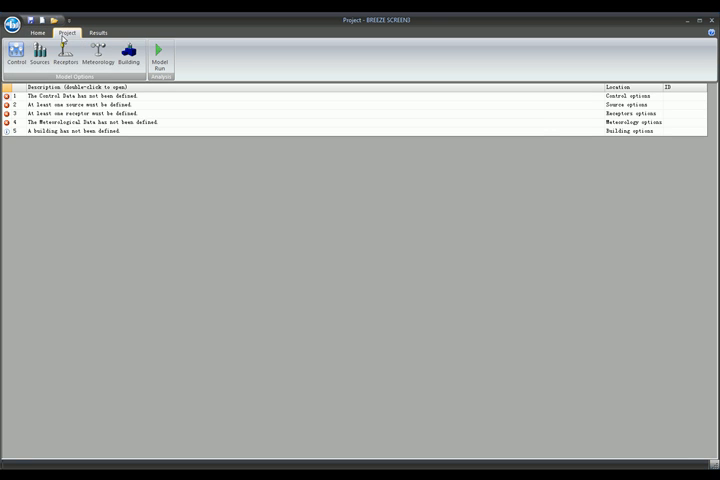
Open the model parameters and enter the project title Ballpark
double_click(77, 95)
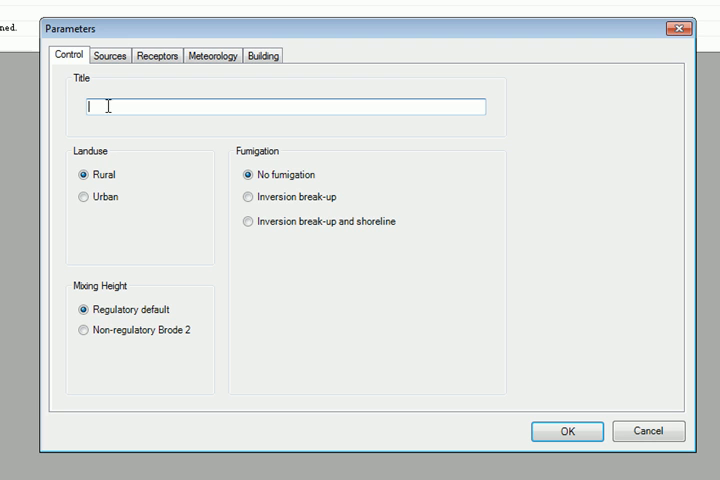
text(Ballpark)
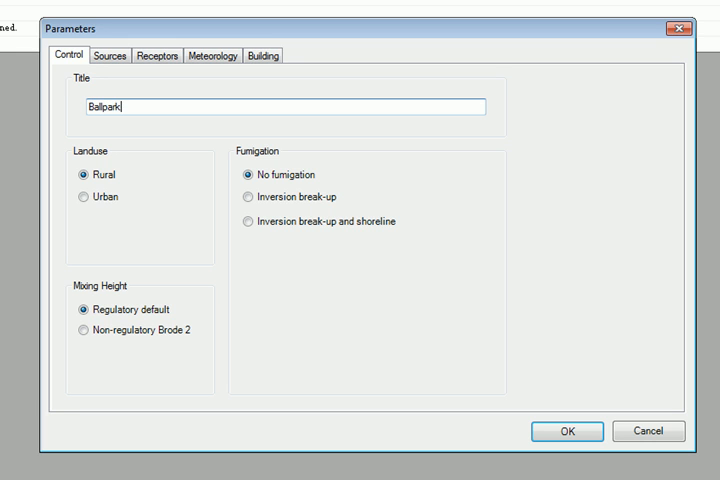
mouse_move(86, 194)
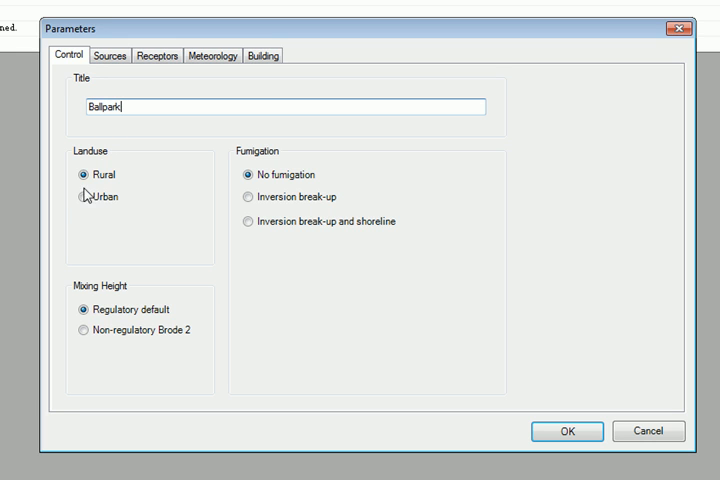
click(79, 196)
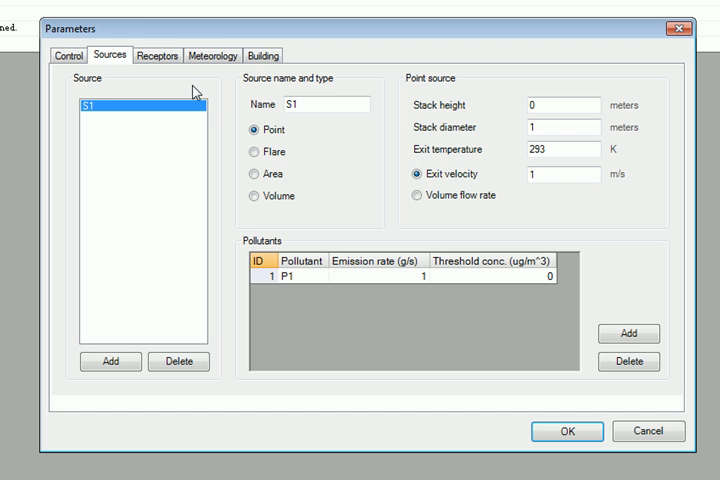
Rename S1 to HOME PLATE: 5 x 5 m area, CH4 at .0003 g/s, threshold 50
click(325, 104)
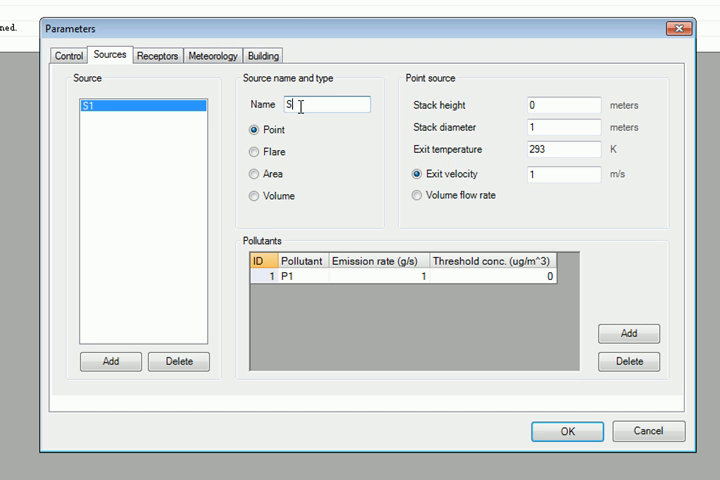
text(HOME)
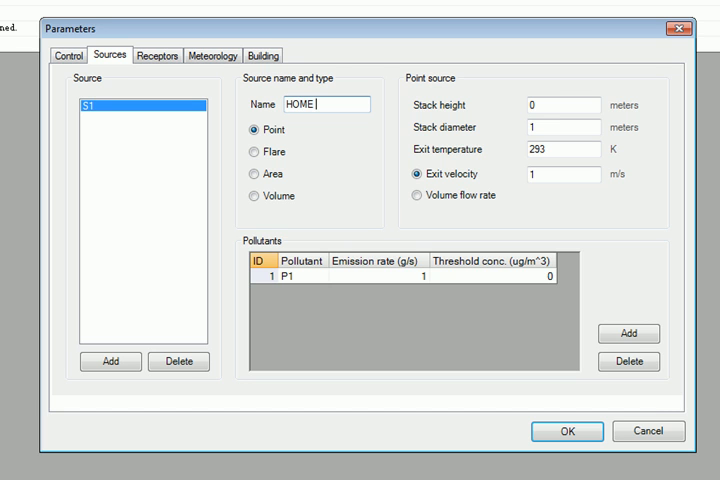
text(PLATE)
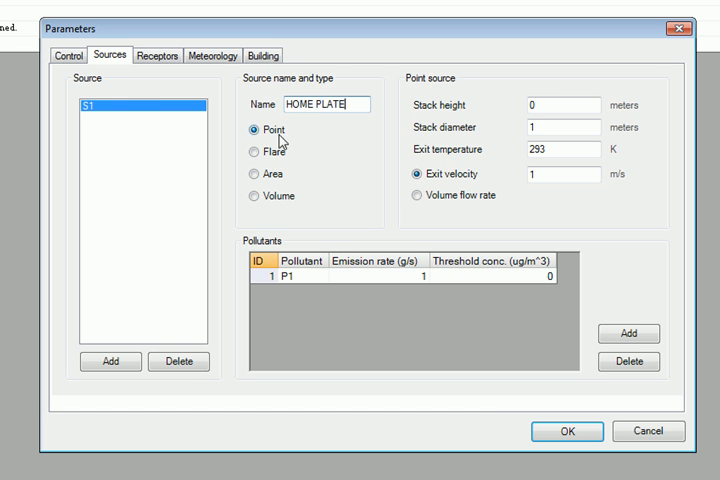
click(246, 173)
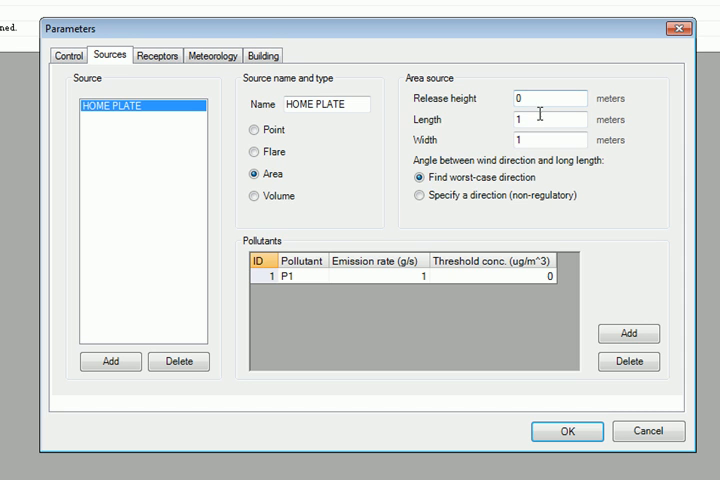
text(5)
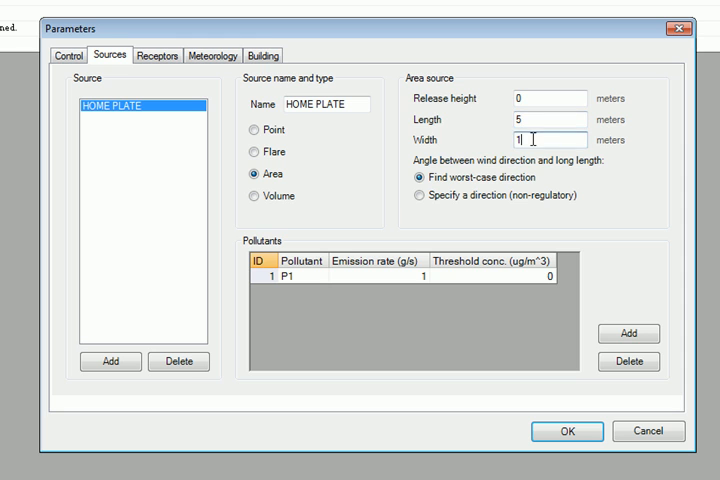
text(5)
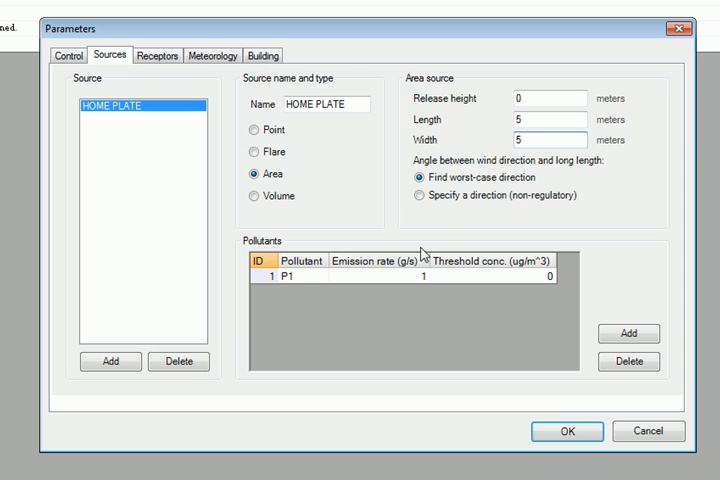
text(CH4)
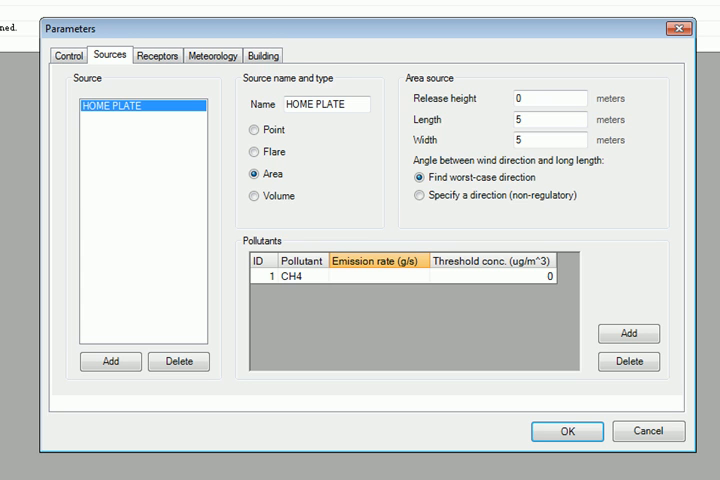
text(.0003)
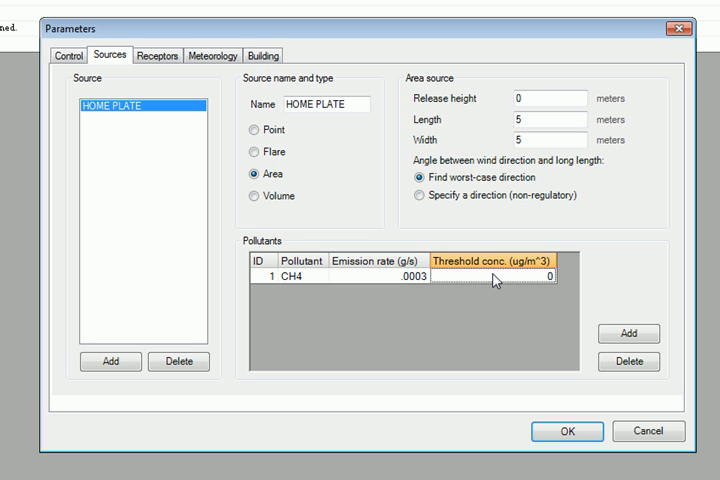
text(50)
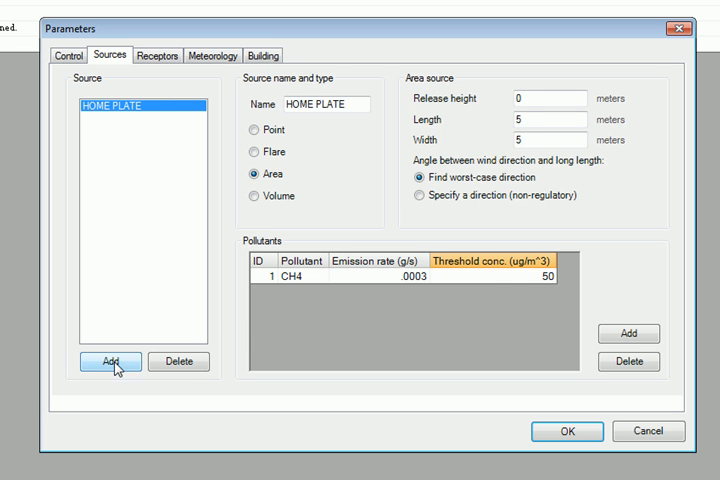
Add point source RF FOUL POLE with 310 K exit temperature and 2 m/s velocity
click(109, 361)
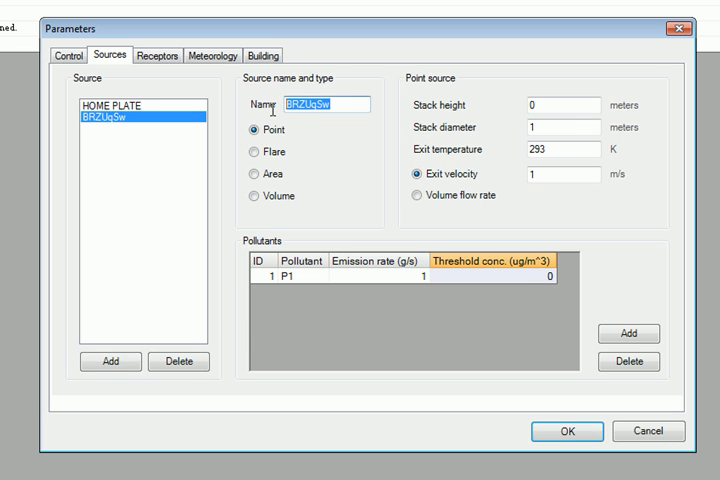
text(RF)
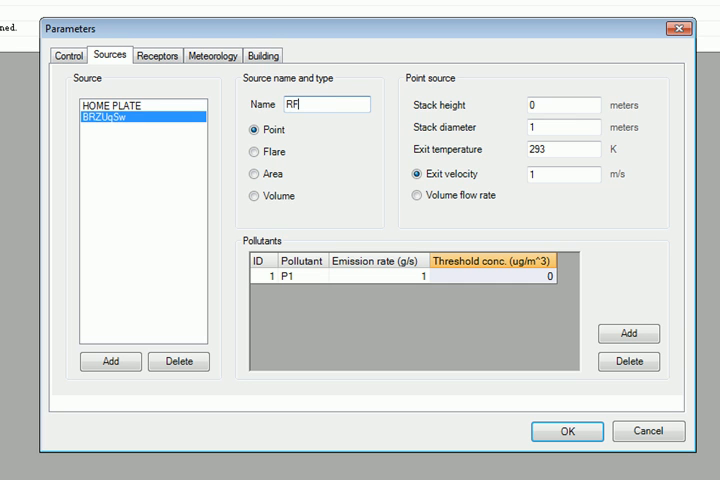
text(FOUL POLE)
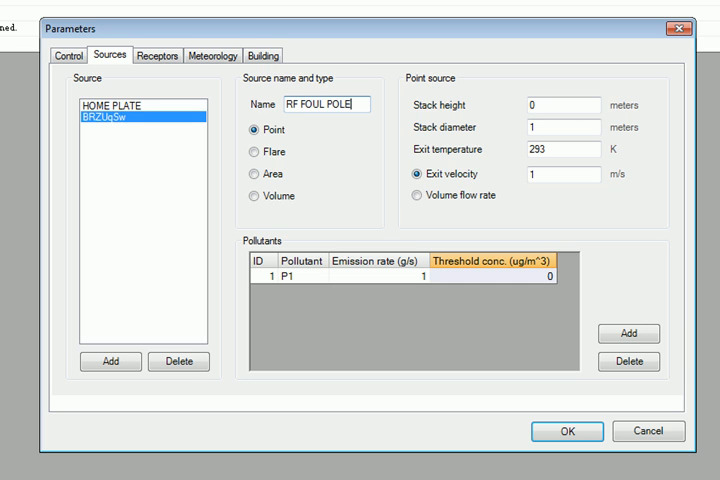
mouse_move(282, 146)
text(.5)
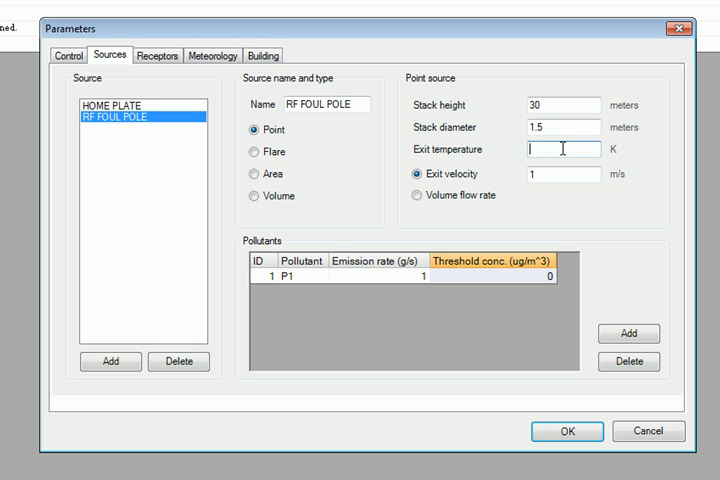
text(310)
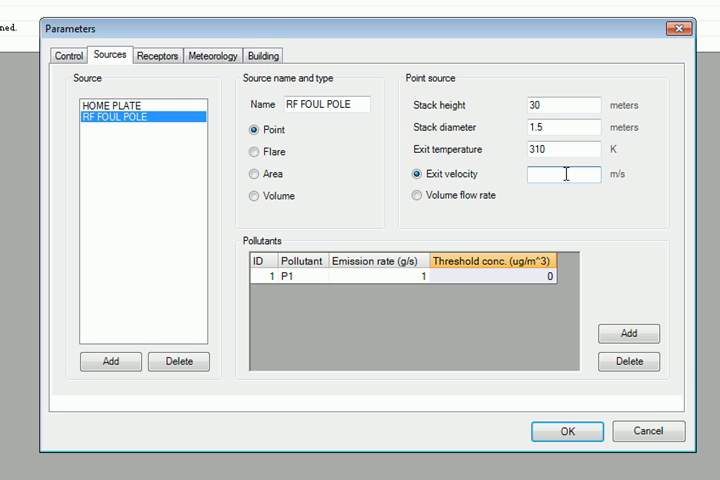
text(2)
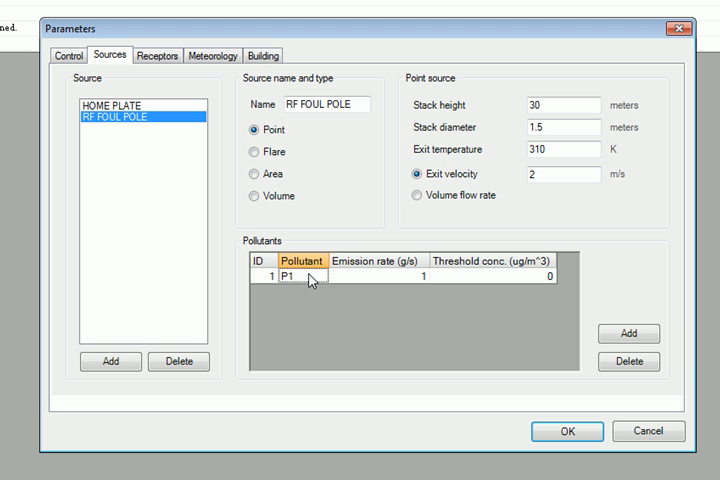
Give RF FOUL POLE pollutants PM10 and CO, each with threshold 50
text(PM10)
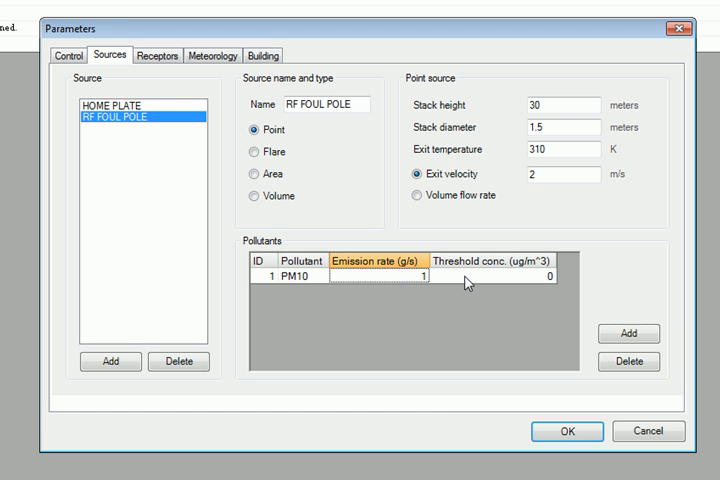
text(50)
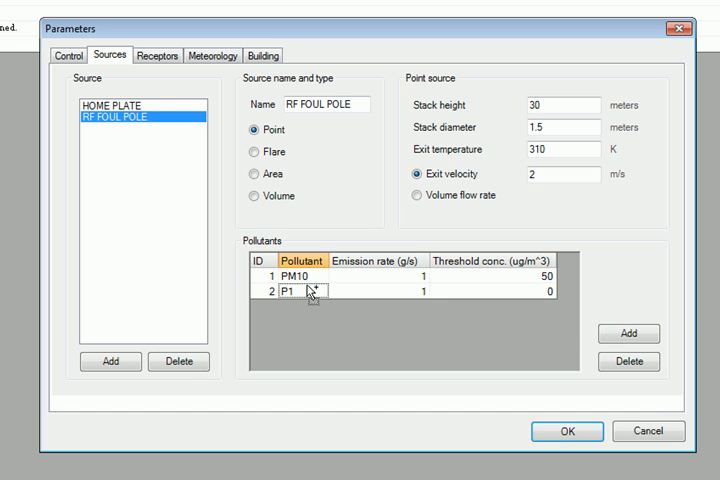
text(CO)
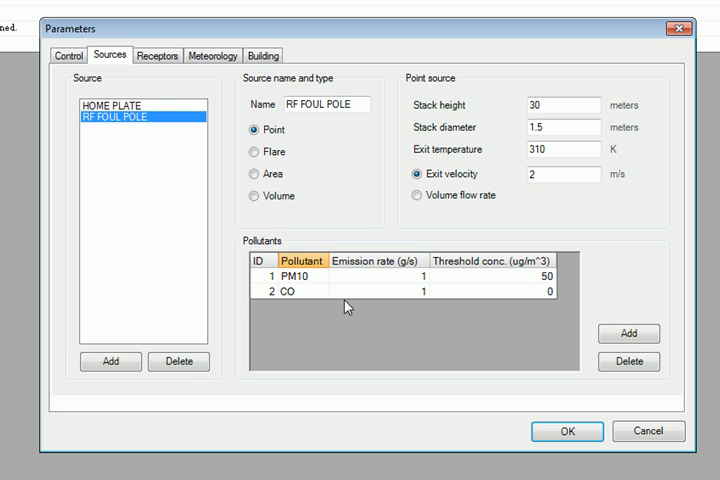
text(.1)
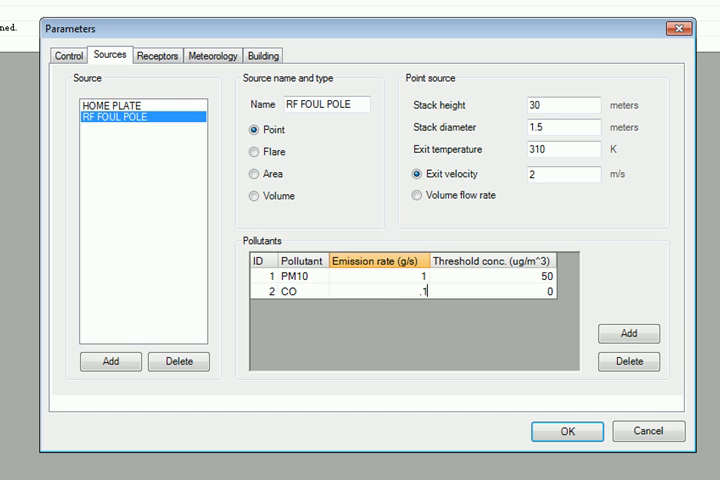
click(500, 302)
text(50)
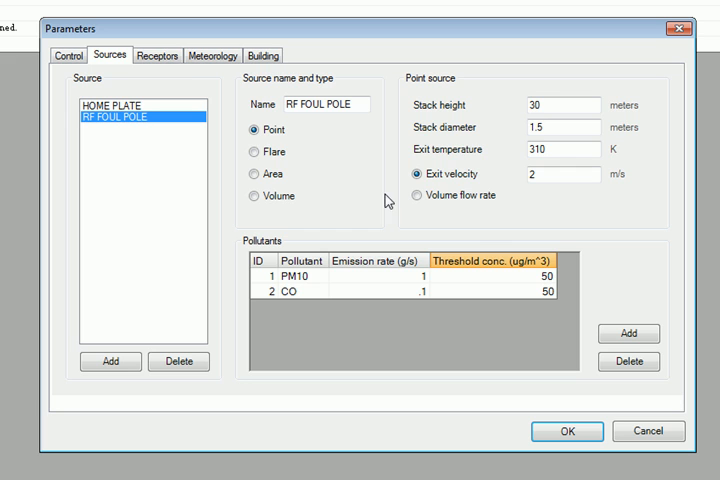
click(157, 55)
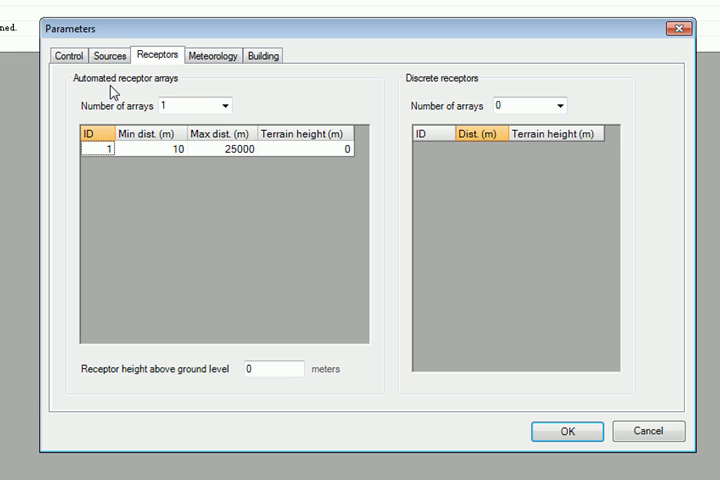
mouse_move(210, 55)
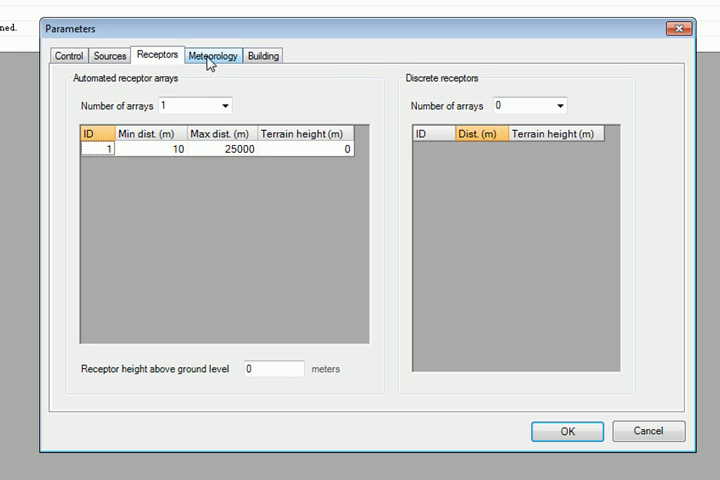
Replace the Meteorology tab temperature with 291.5 K
click(211, 55)
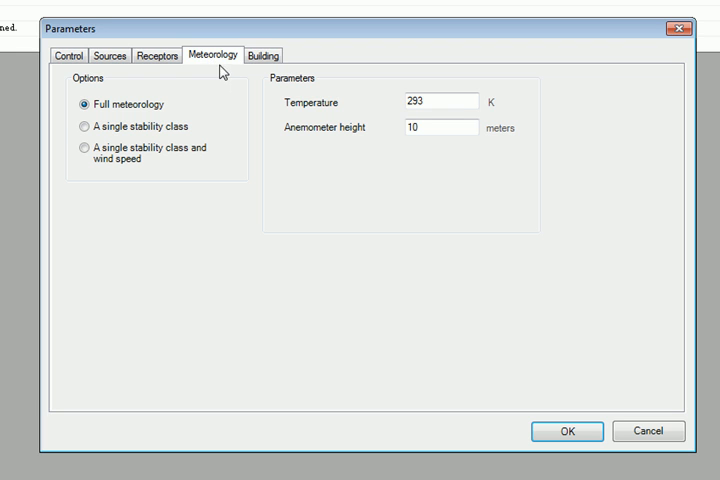
click(430, 101)
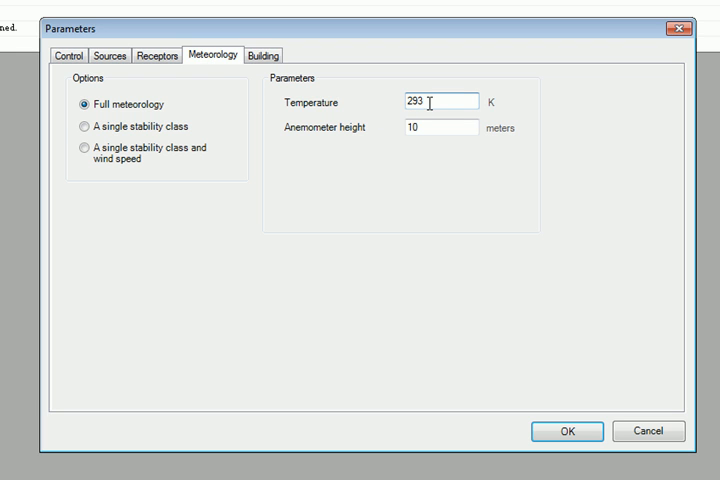
key(Backspace)
text(1.5)
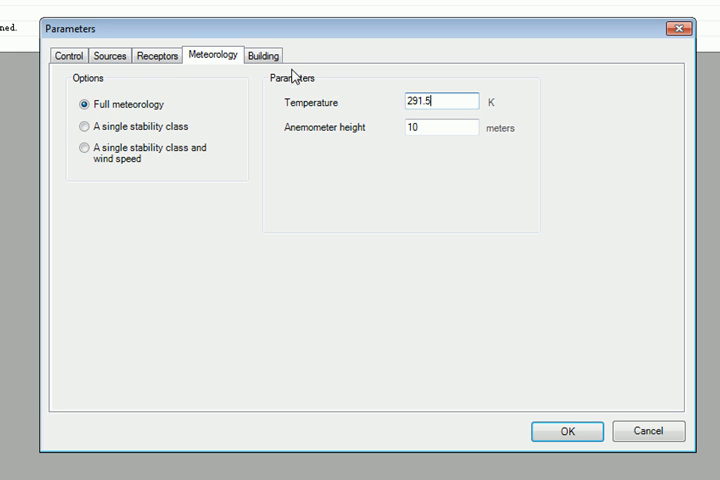
click(261, 55)
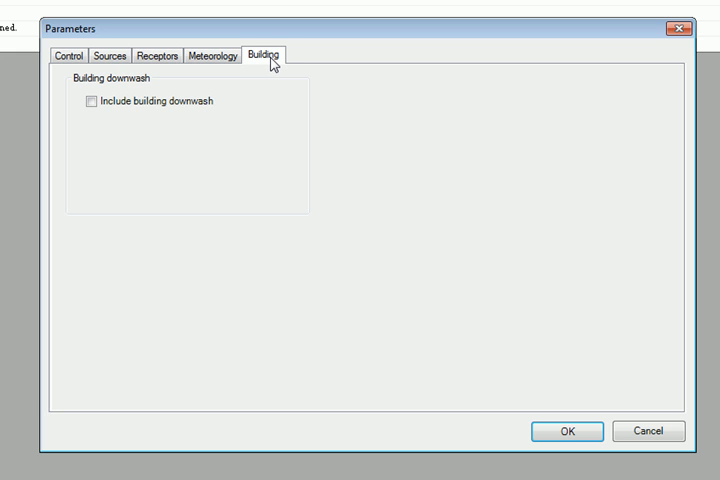
mouse_move(518, 336)
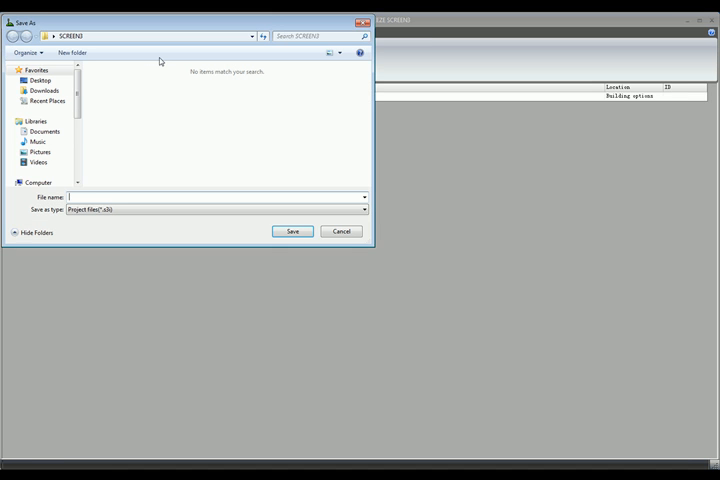
Save the project in Save As under the file name demo
text(a)
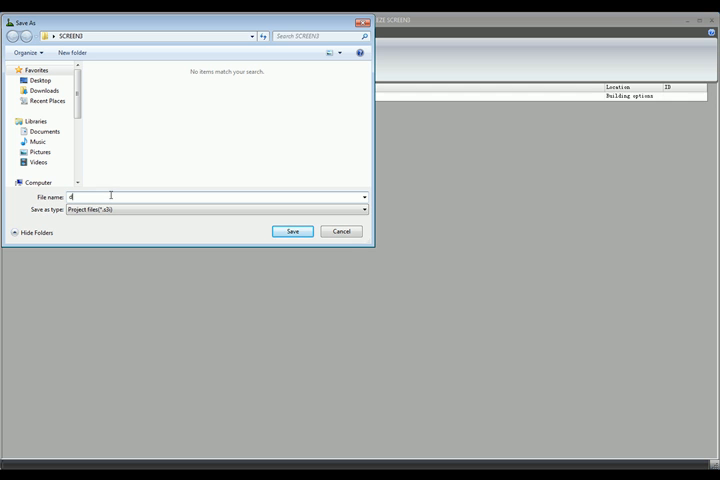
text(emo)
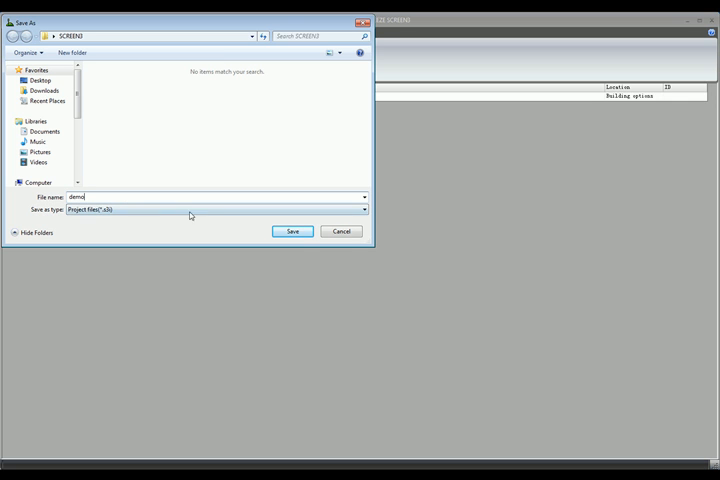
click(291, 231)
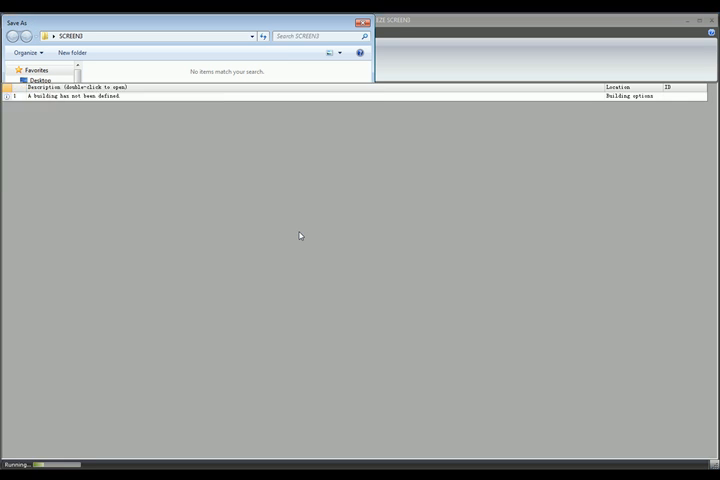